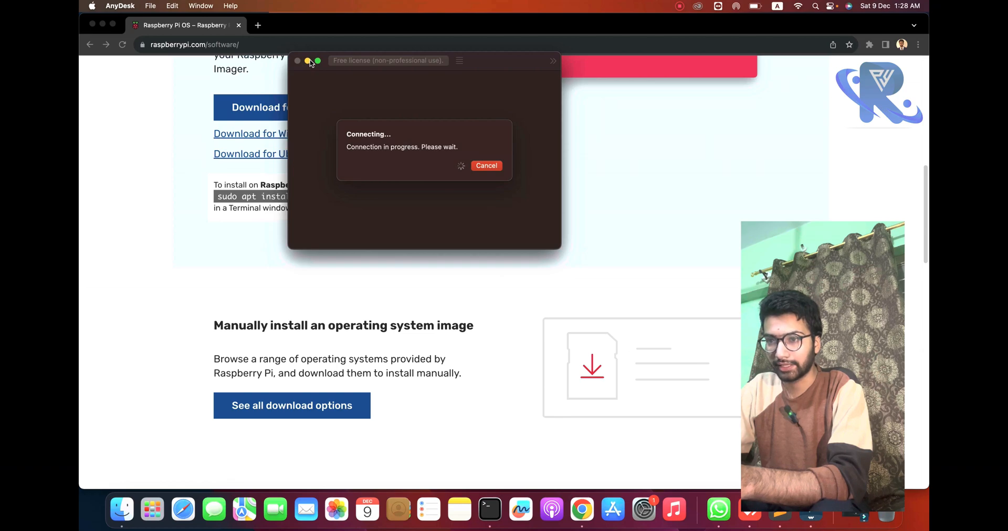
Complete the AnyDesk connection so the Raspberry Pi desktop fills the screen.
{"action": "left_click", "coordinate": [486, 166]}
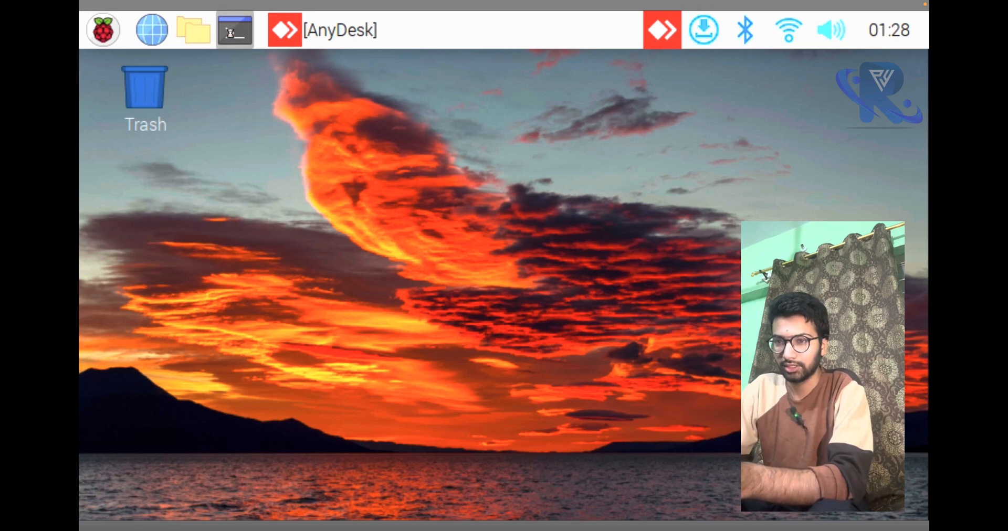
Open a new terminal, run python3 to confirm Python 3.9.2, then quit().
{"action": "left_click", "coordinate": [234, 30]}
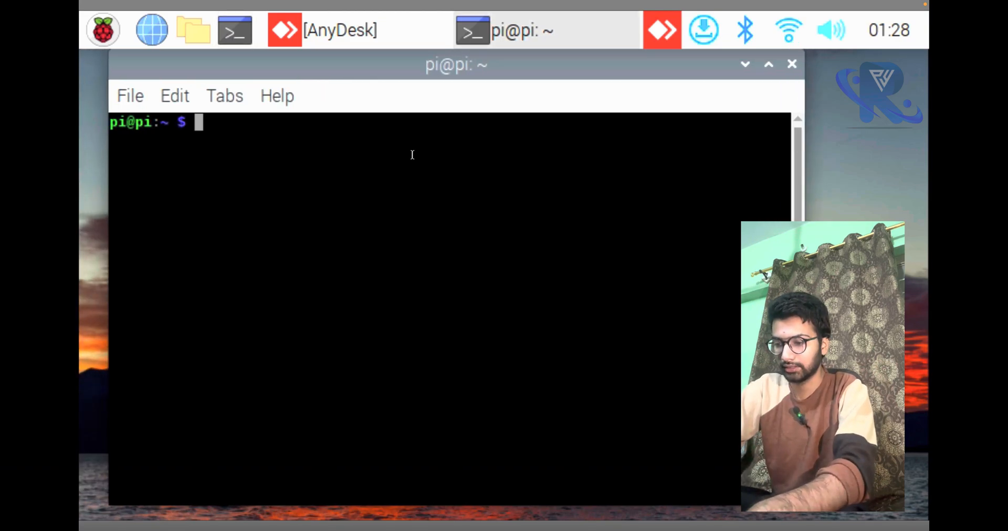
{"action": "type", "text": "python3"}
{"action": "type", "text": "qui"}
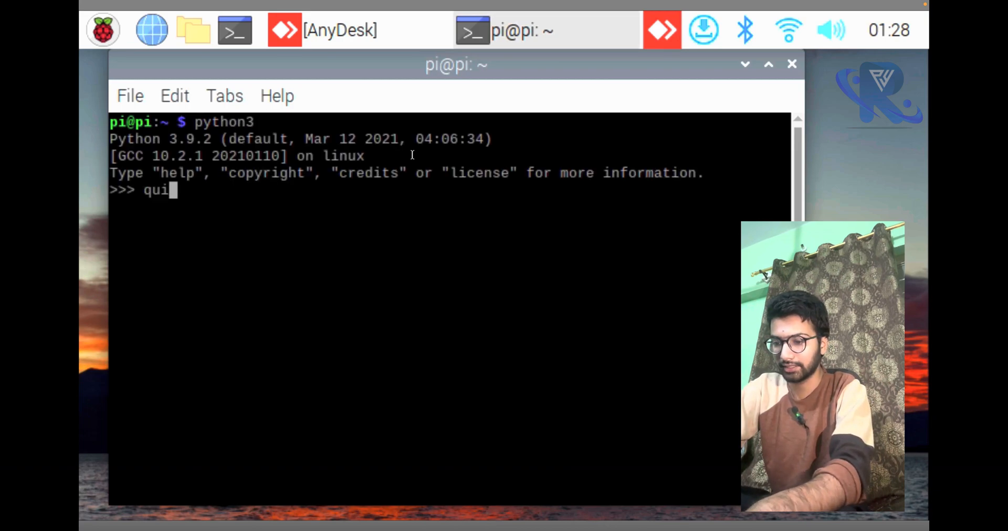
{"action": "key", "text": "Return"}
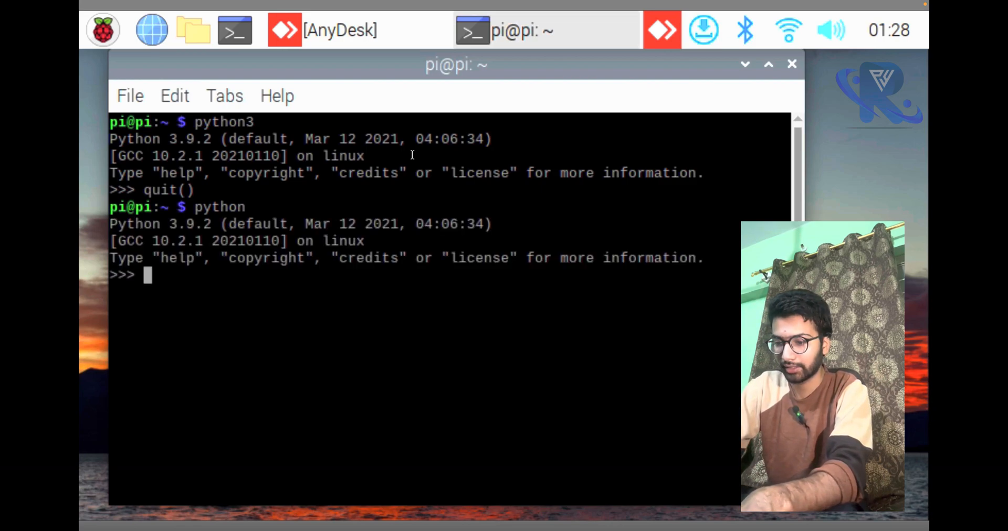
{"action": "type", "text": "quit()"}
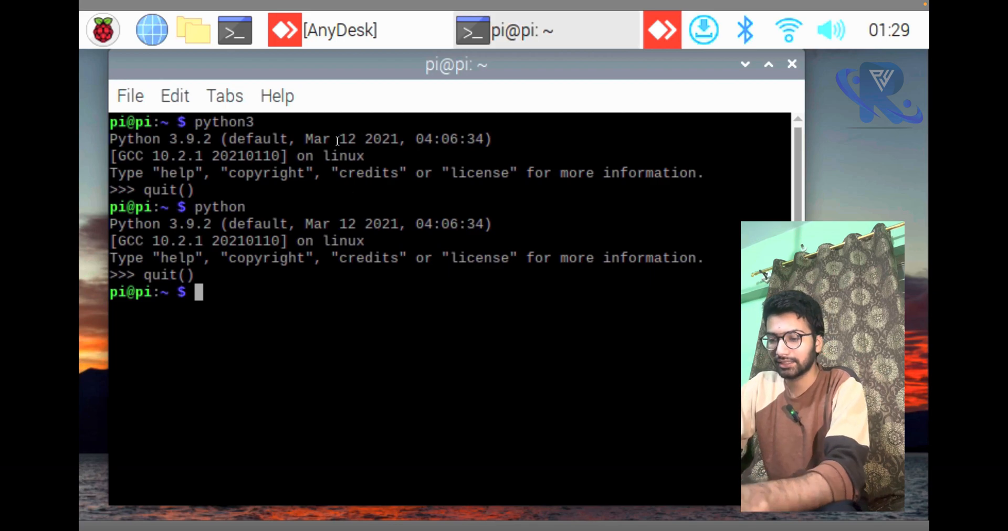
Run htop to view the Pi's system processes.
{"action": "type", "text": "ho"}
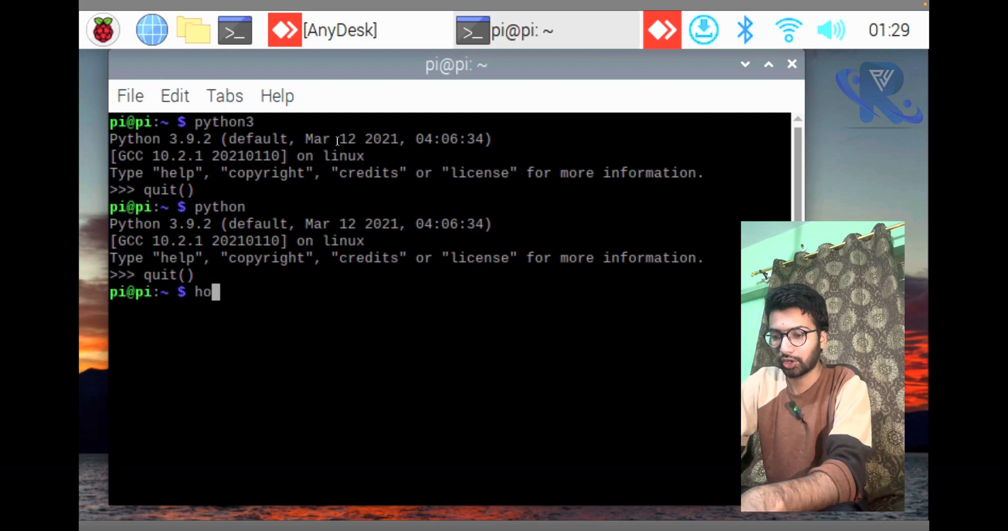
{"action": "type", "text": "t"}
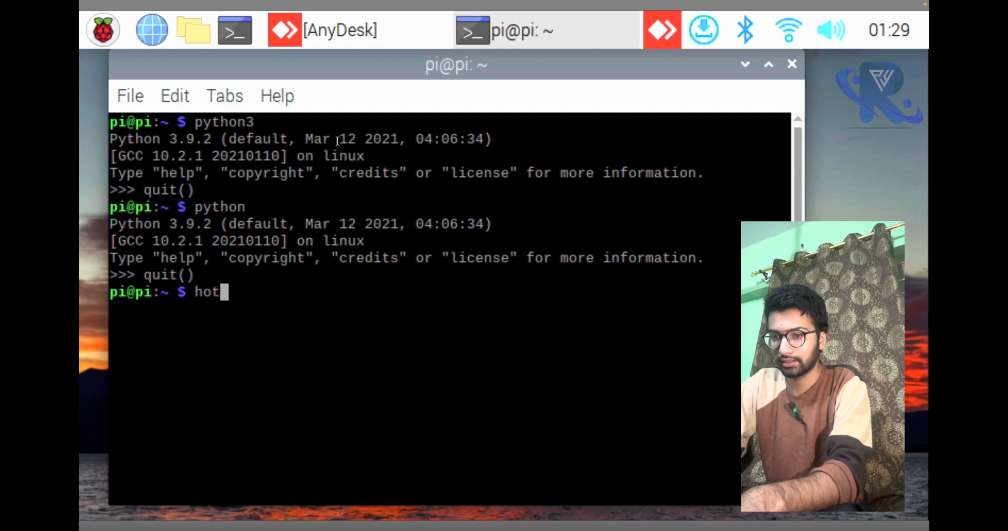
{"action": "type", "text": "op"}
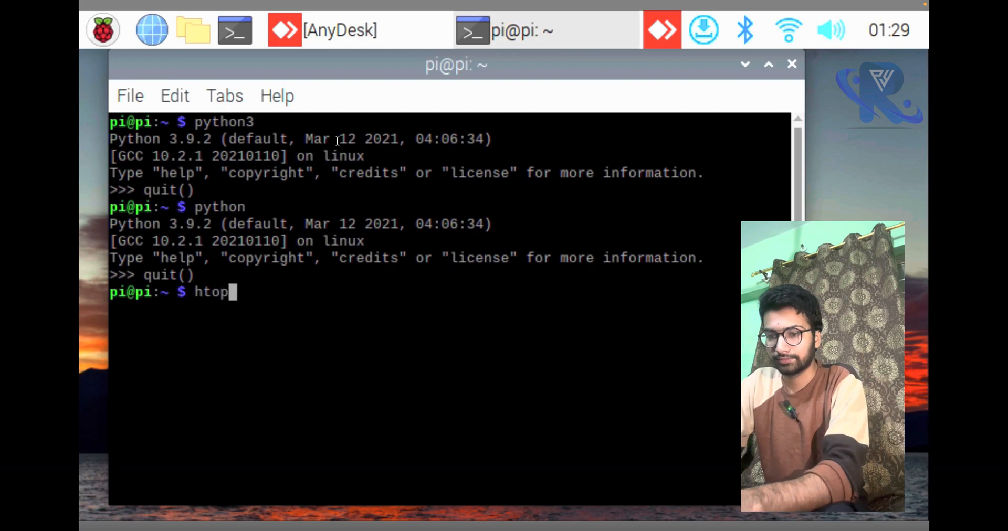
{"action": "key", "text": "Return"}
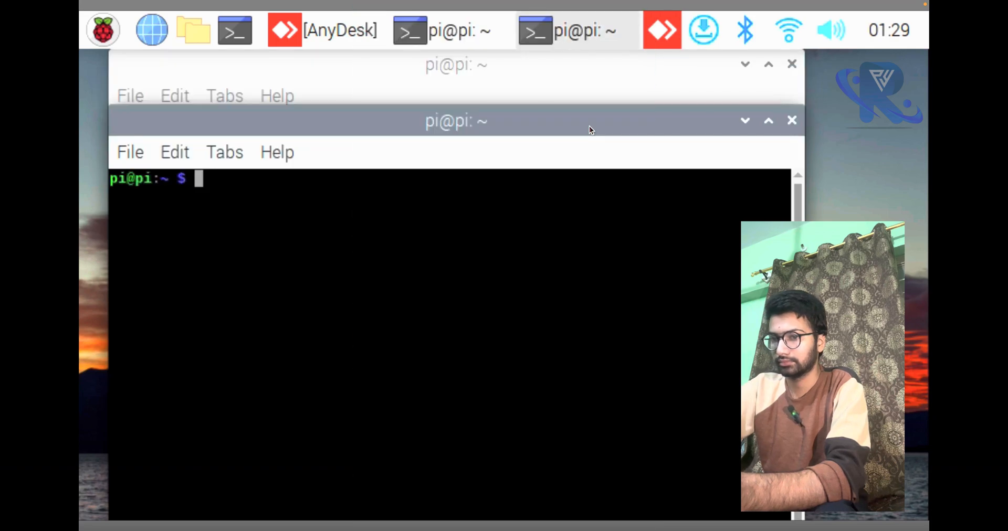
Maximize the terminal, clear the screen and start the python interpreter.
{"action": "left_click", "coordinate": [791, 63]}
{"action": "type", "text": "ls"}
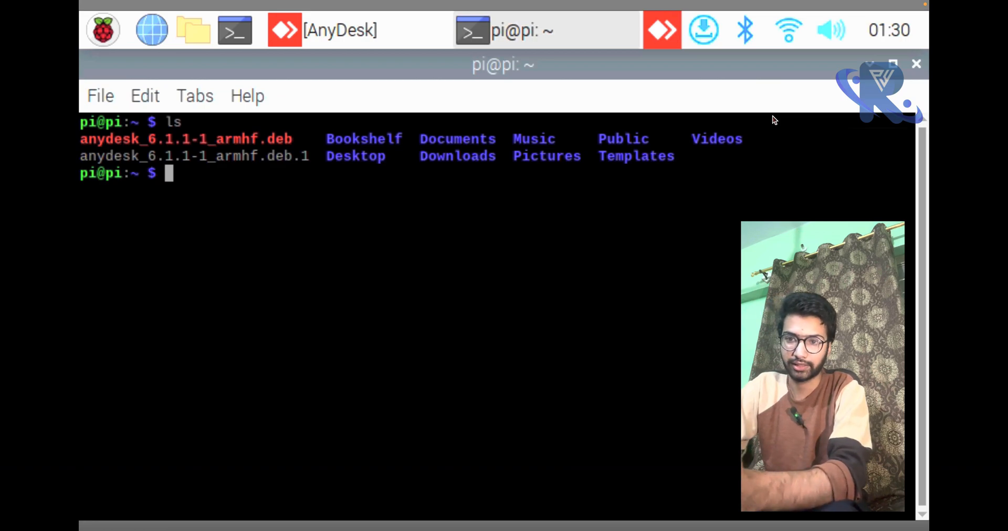
{"action": "type", "text": "cle"}
{"action": "type", "text": "p"}
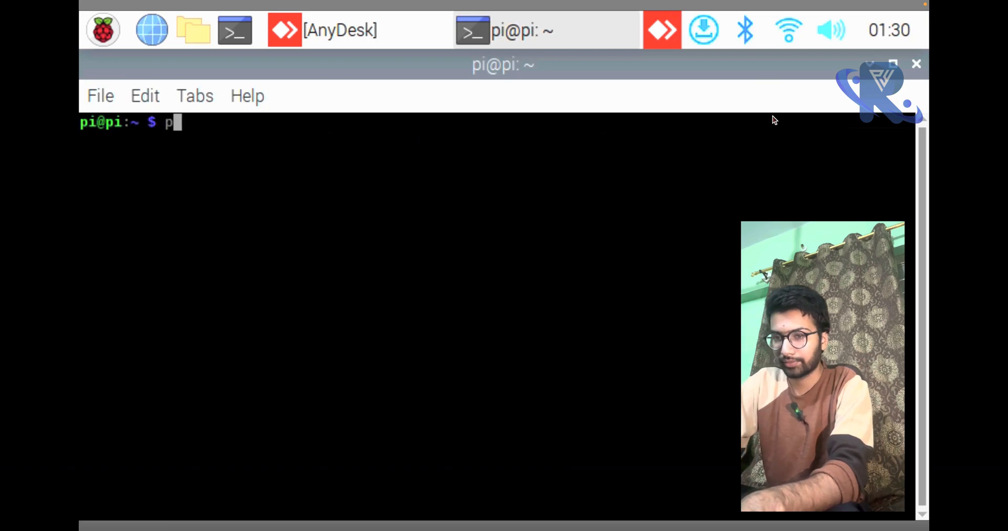
{"action": "type", "text": "y"}
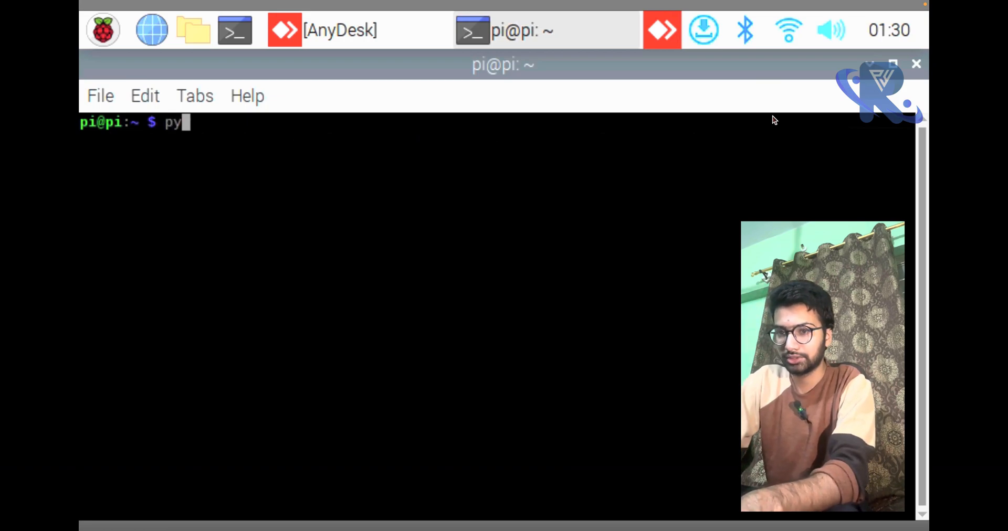
{"action": "type", "text": "thon"}
{"action": "type", "text": "i"}
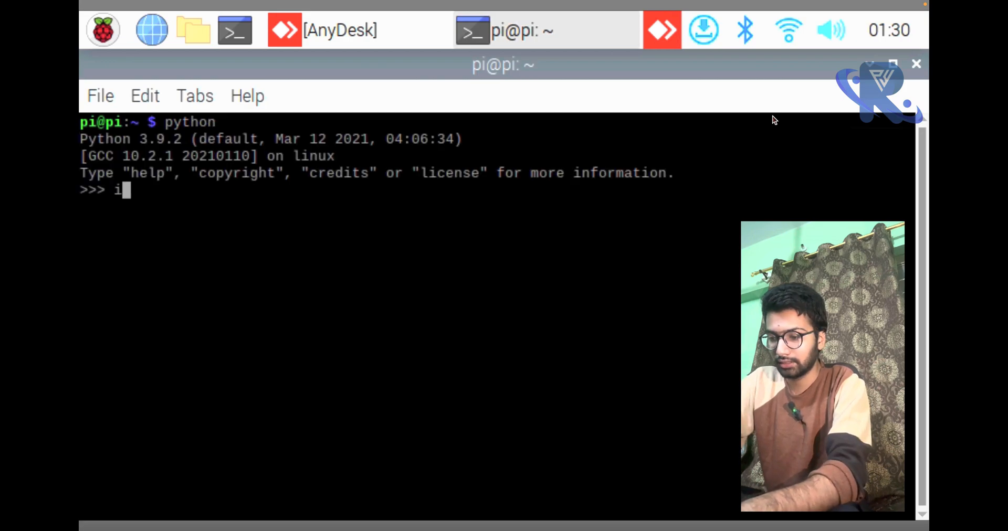
Run import cv2 and get ModuleNotFoundError: no module named cv2.
{"action": "type", "text": "mpoirt"}
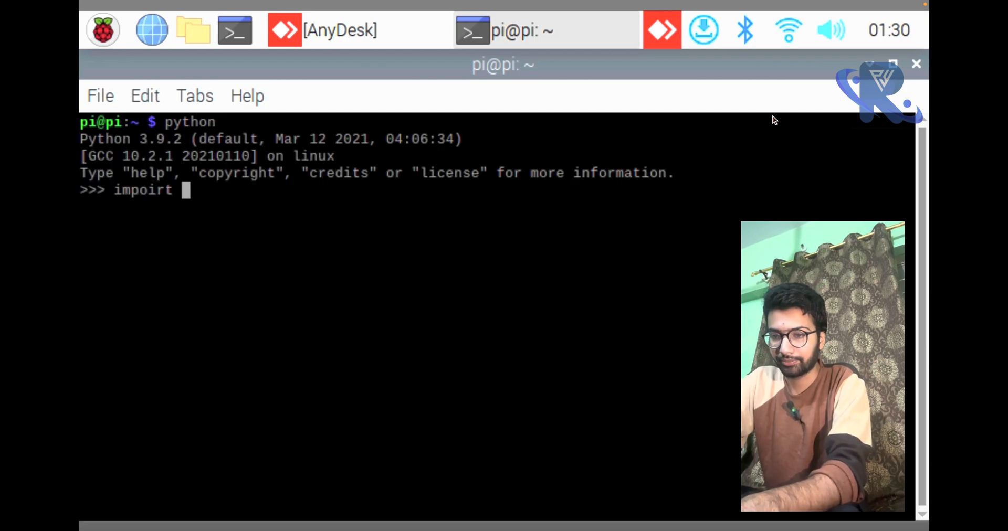
{"action": "key", "text": "BackSpace"}
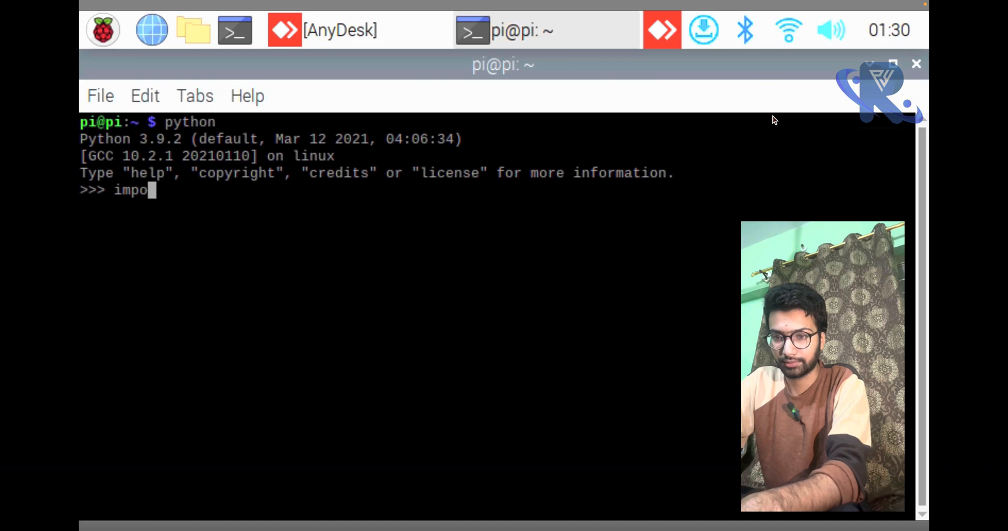
{"action": "type", "text": "rt cv"}
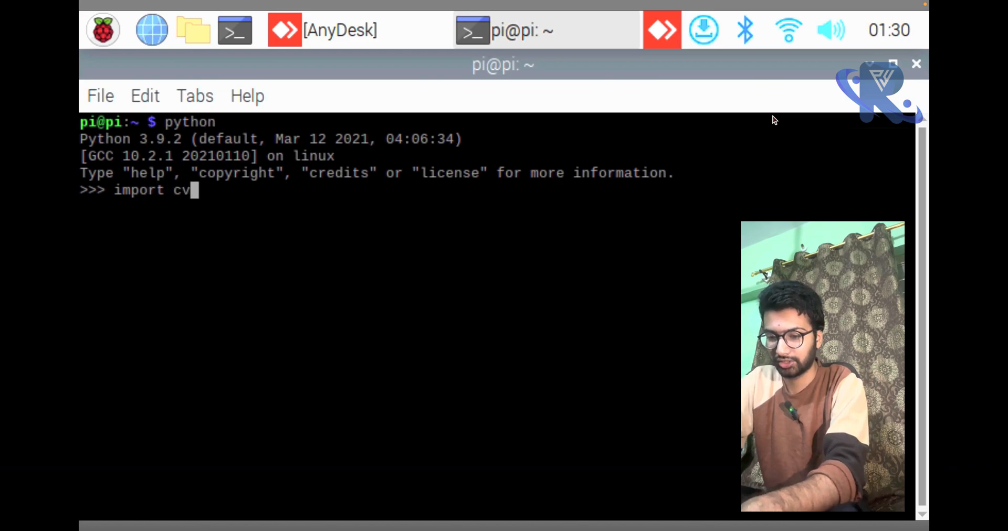
{"action": "key", "text": "Return"}
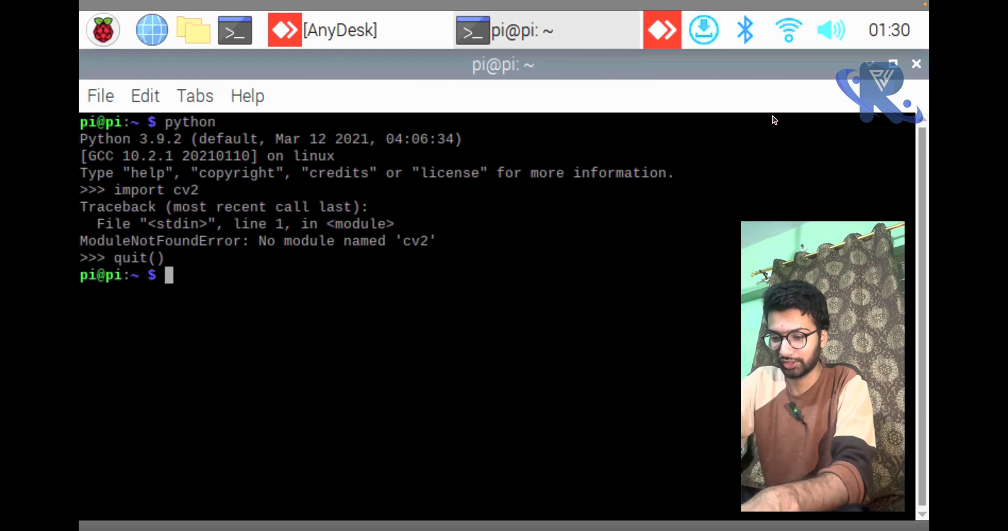
Try sudo apt-get install opencv-python, which fails as package not found.
{"action": "type", "text": "sudo"}
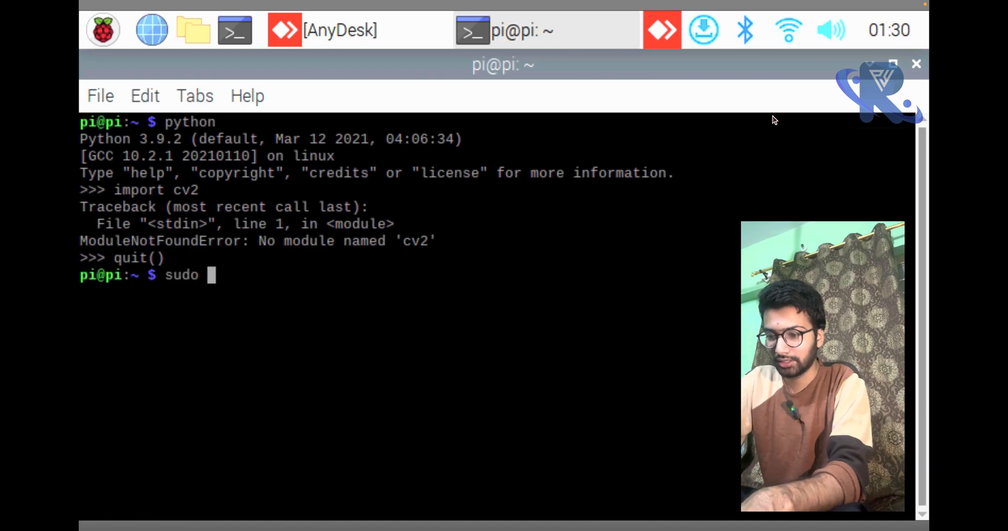
{"action": "type", "text": "apt-"}
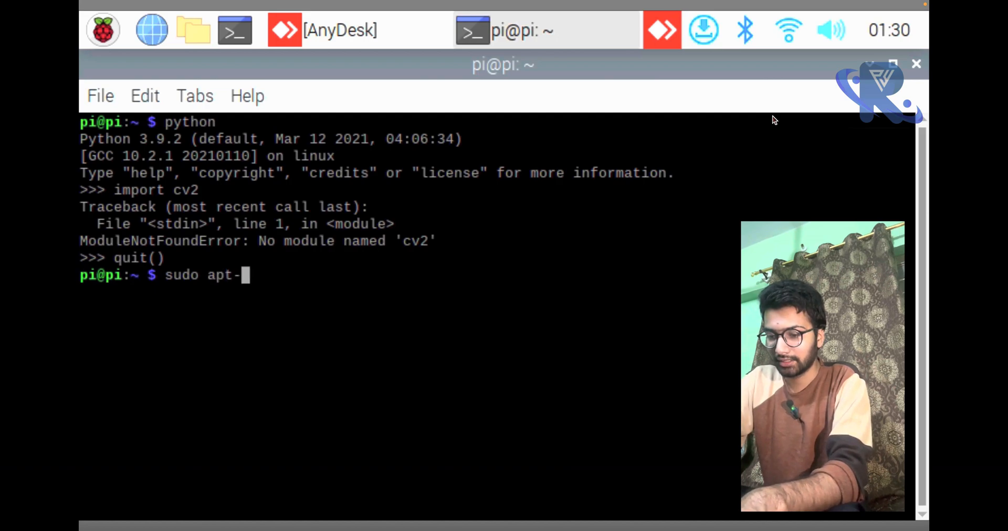
{"action": "type", "text": "get"}
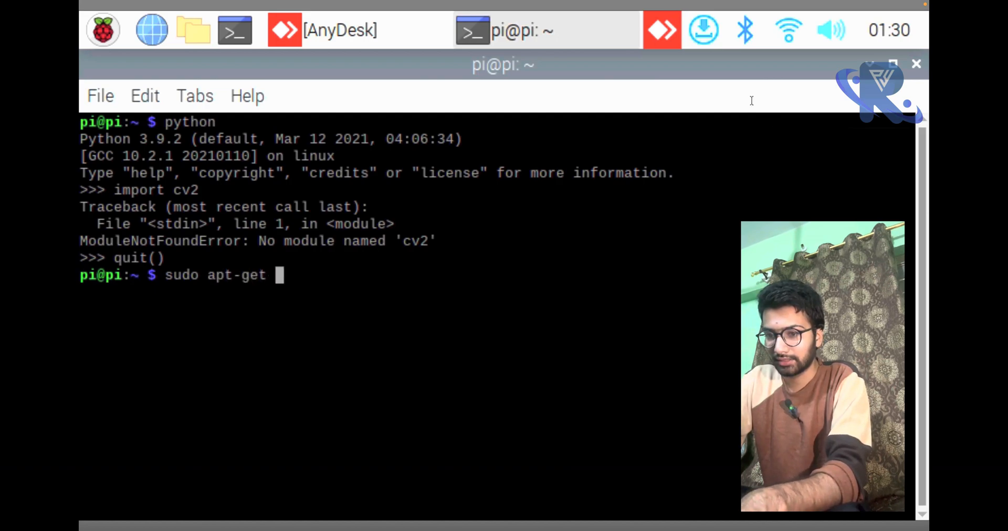
{"action": "type", "text": "innst"}
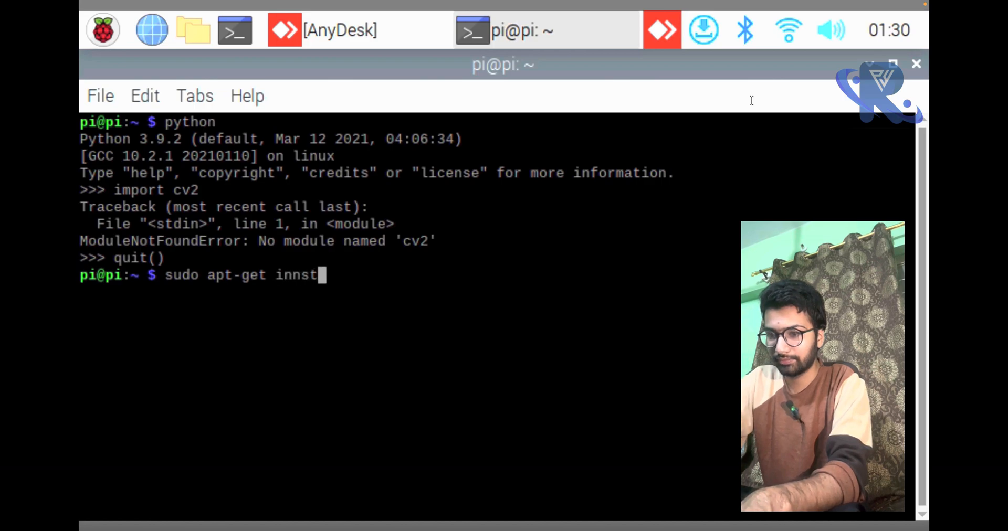
{"action": "key", "text": "BackSpace"}
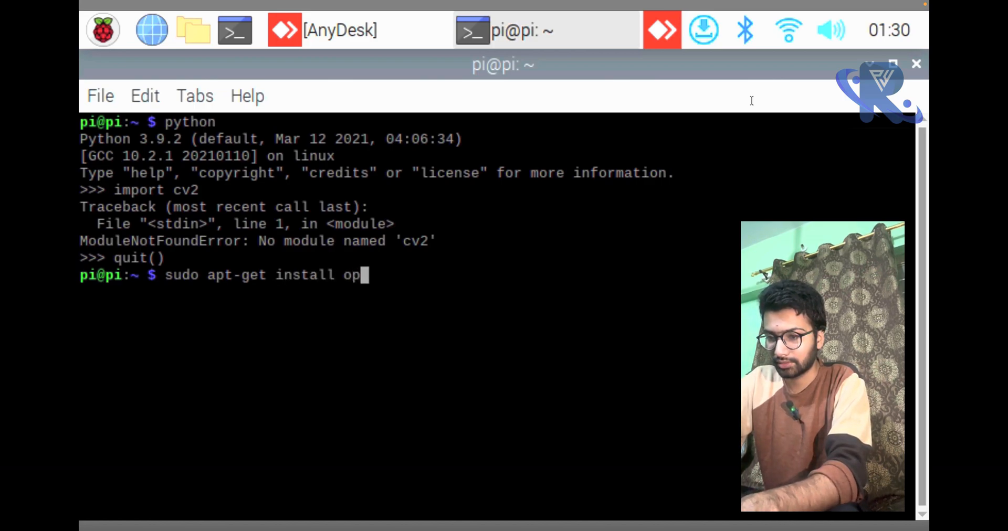
{"action": "type", "text": "ncv"}
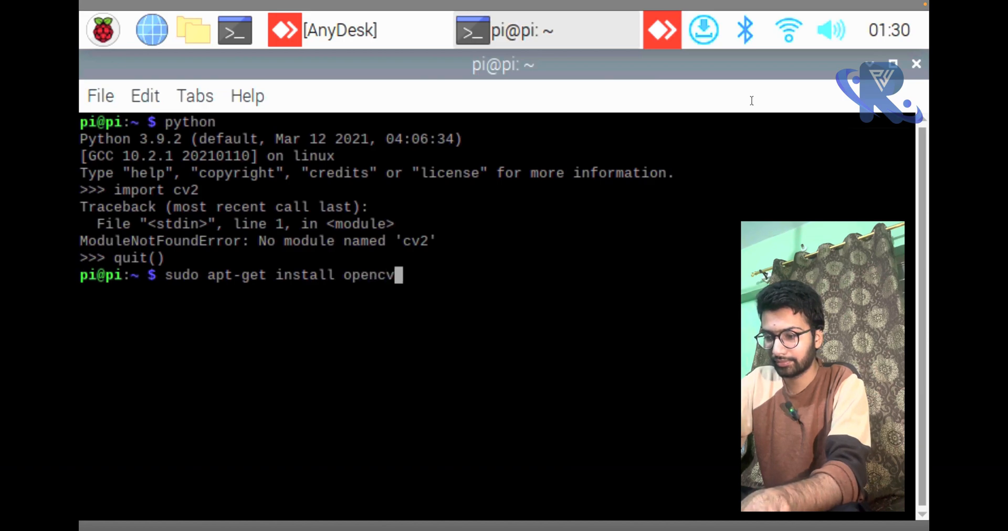
{"action": "type", "text": "-pytho"}
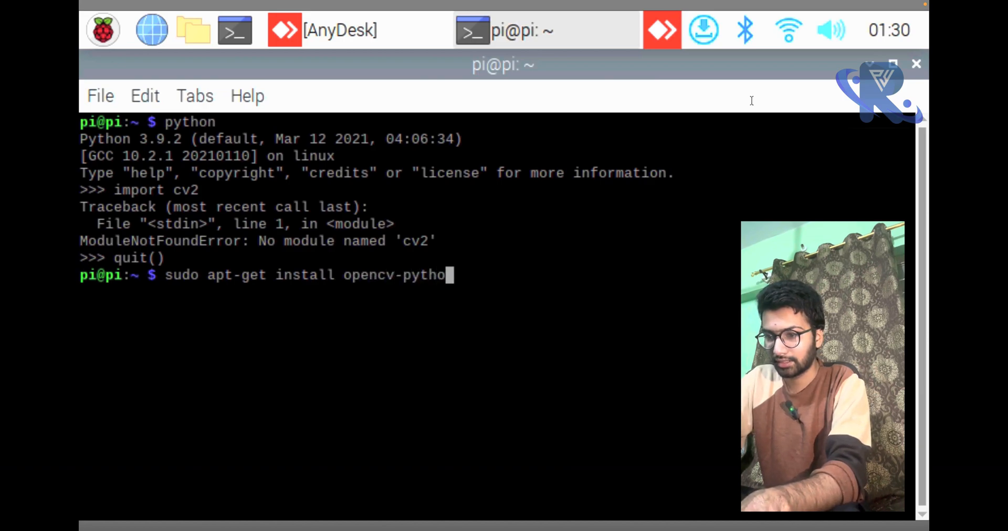
{"action": "key", "text": "Return"}
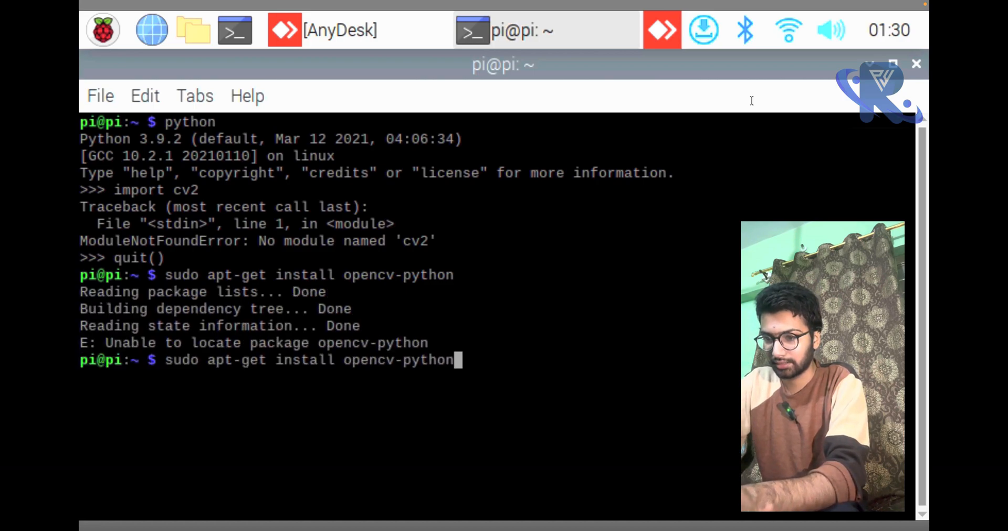
Retry the install with python-opencv, which is also not found.
{"action": "key", "text": "Backspace"}
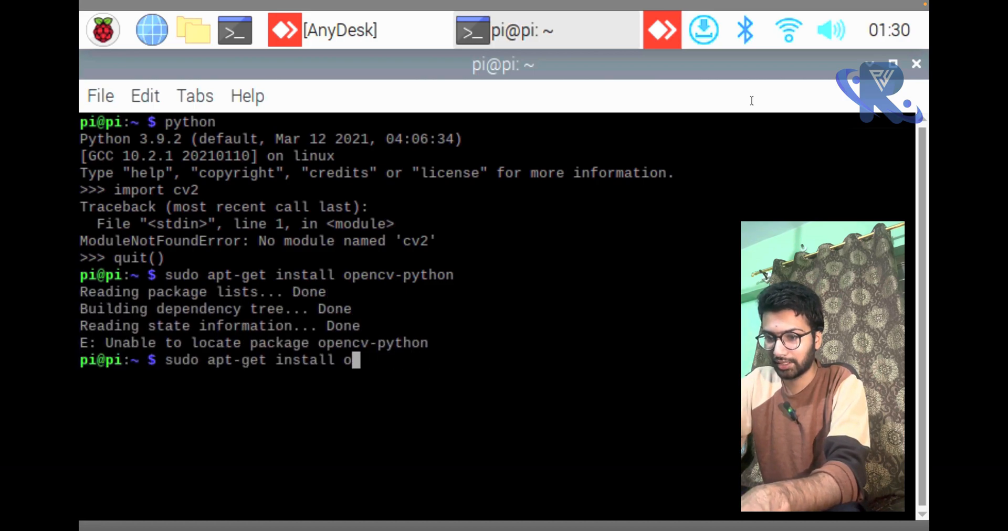
{"action": "type", "text": "ytho"}
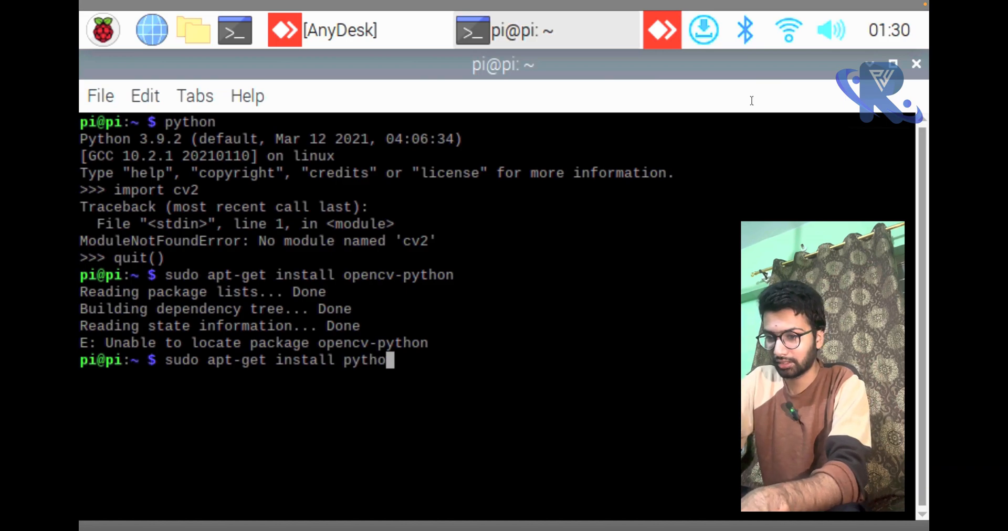
{"action": "type", "text": "-op"}
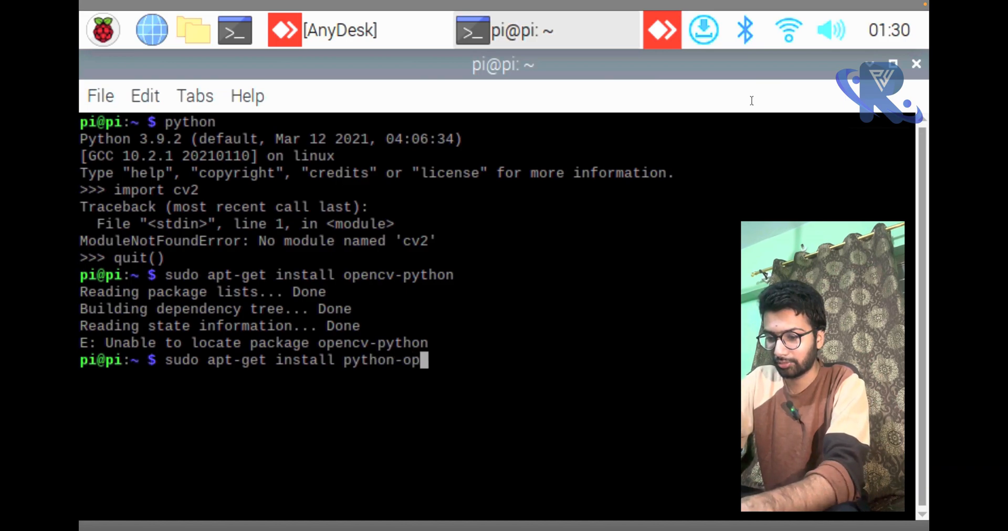
{"action": "key", "text": "Return"}
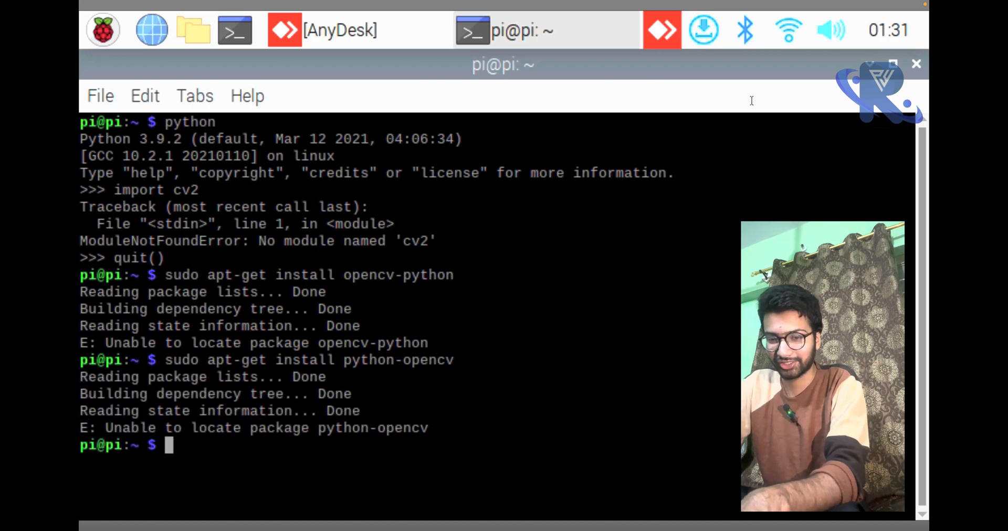
Run sudo apt-get install python3-opencv, reaching the 60-package [Y/n] prompt.
{"action": "type", "text": "pip"}
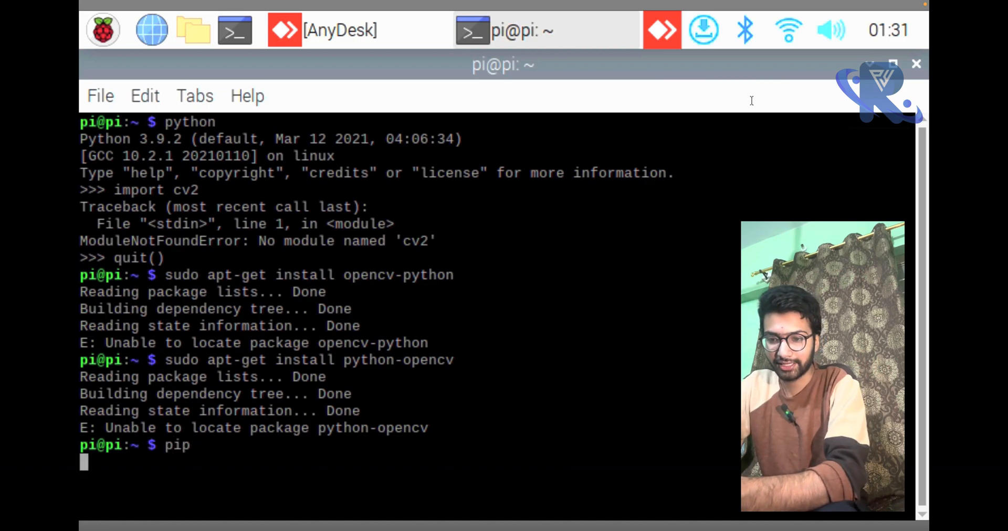
{"action": "key", "text": "Return"}
{"action": "type", "text": "sudo apt-get"}
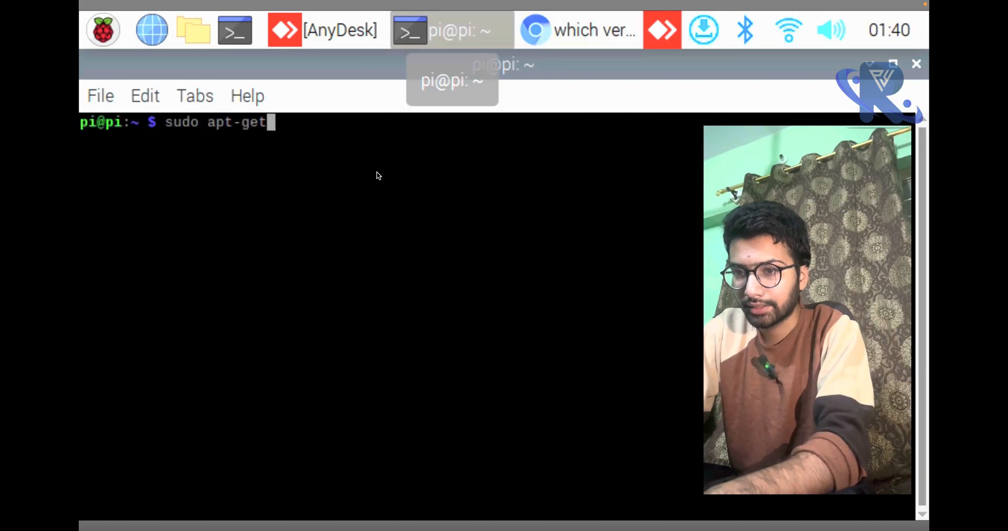
{"action": "type", "text": "instal"}
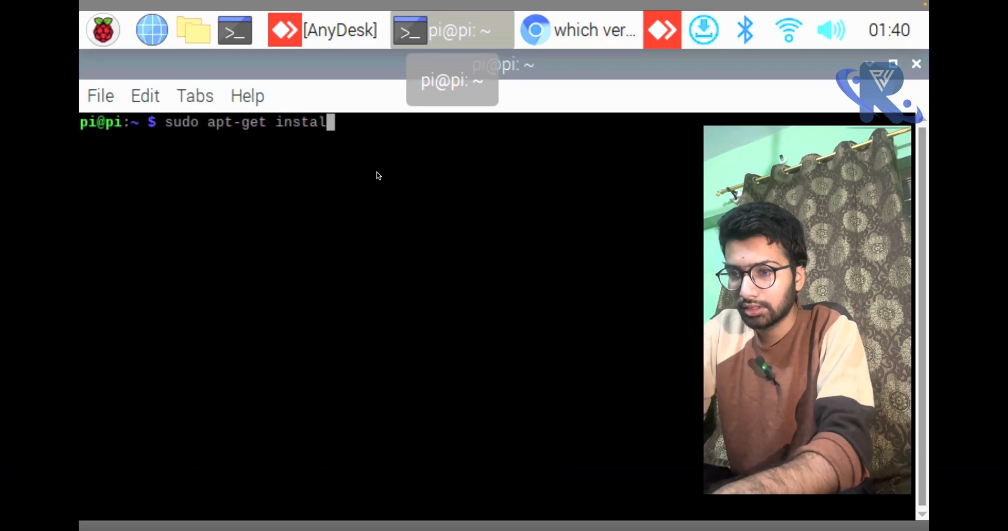
{"action": "type", "text": "python"}
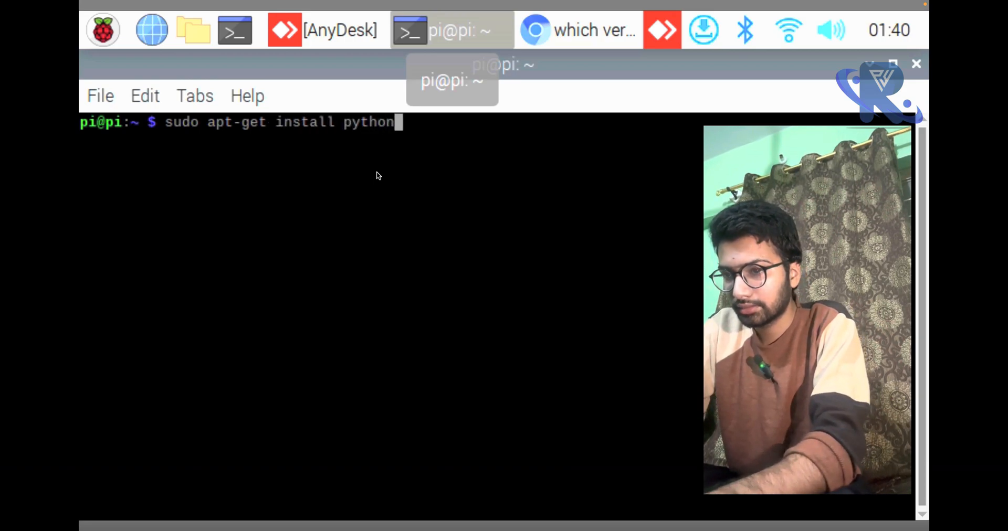
{"action": "type", "text": "3-o"}
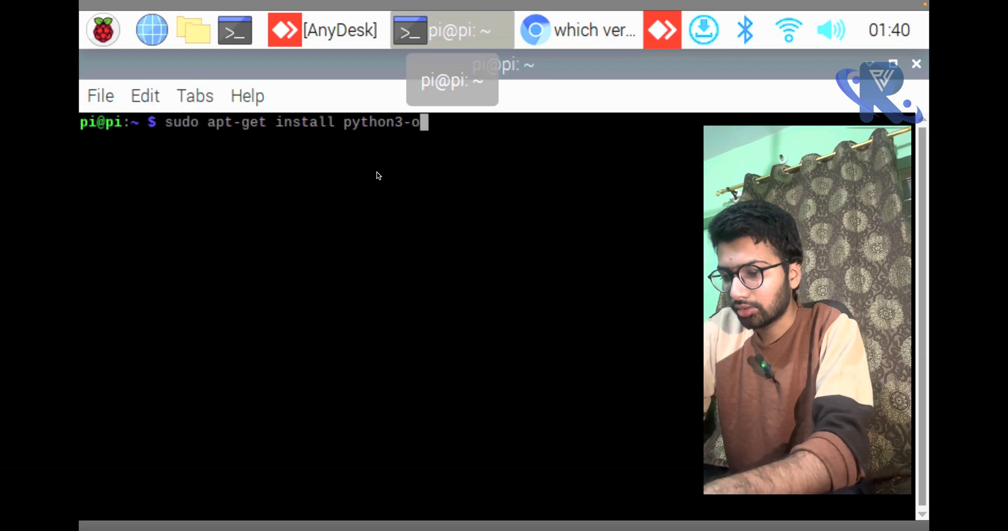
{"action": "key", "text": "Return"}
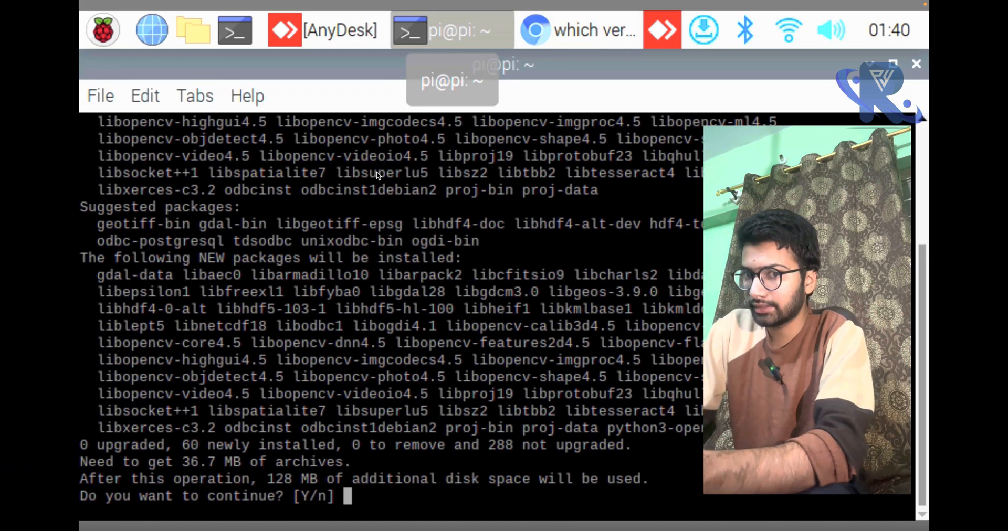
Answer y at the [Y/n] prompt to download and unpack python3-opencv.
{"action": "type", "text": "y"}
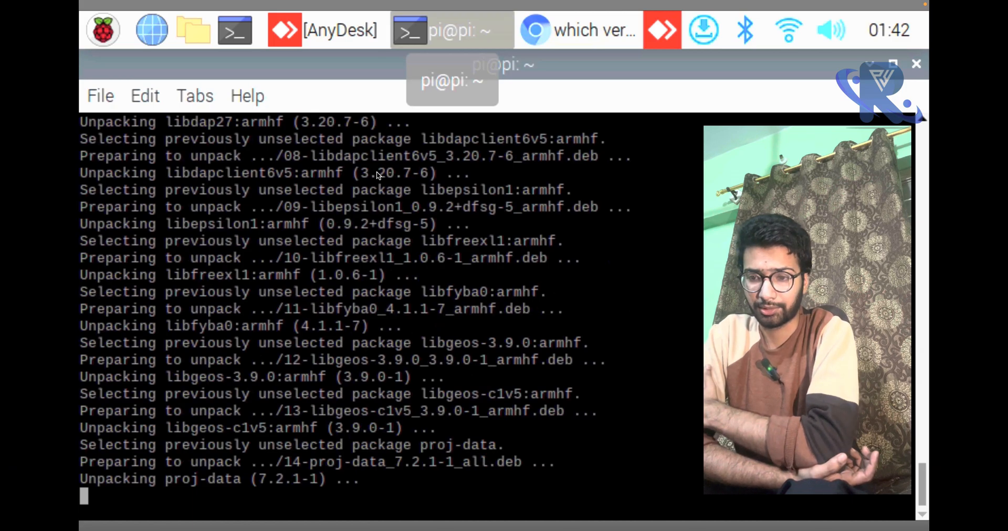
{"action": "scroll", "scroll_direction": "down", "scroll_amount": 3}
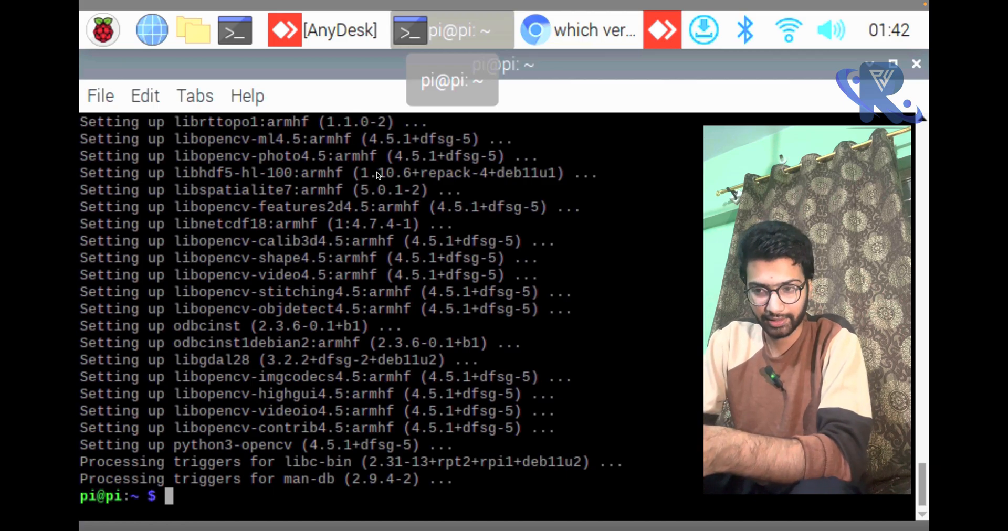
Start python, import cv2 without error, and show cv2.__version__ as '4.5.1'.
{"action": "type", "text": "p"}
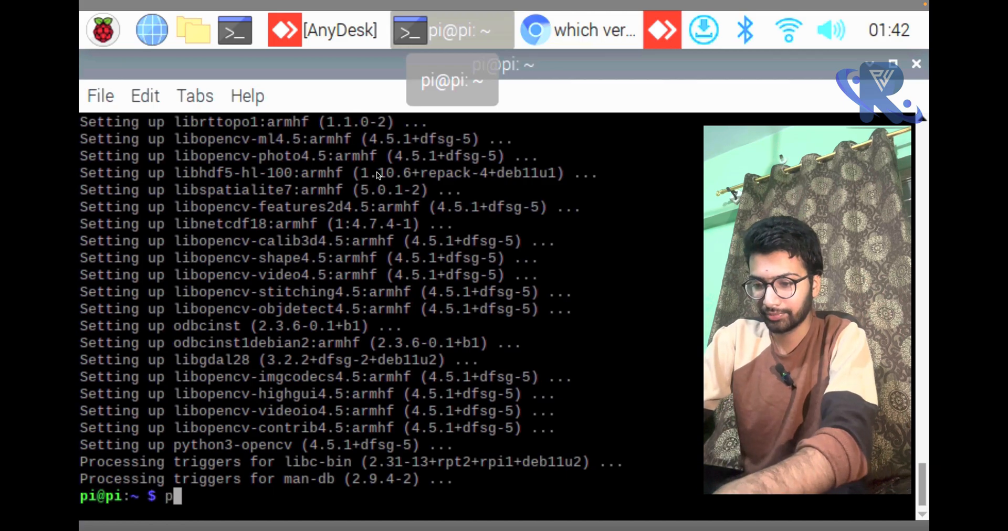
{"action": "type", "text": "ython"}
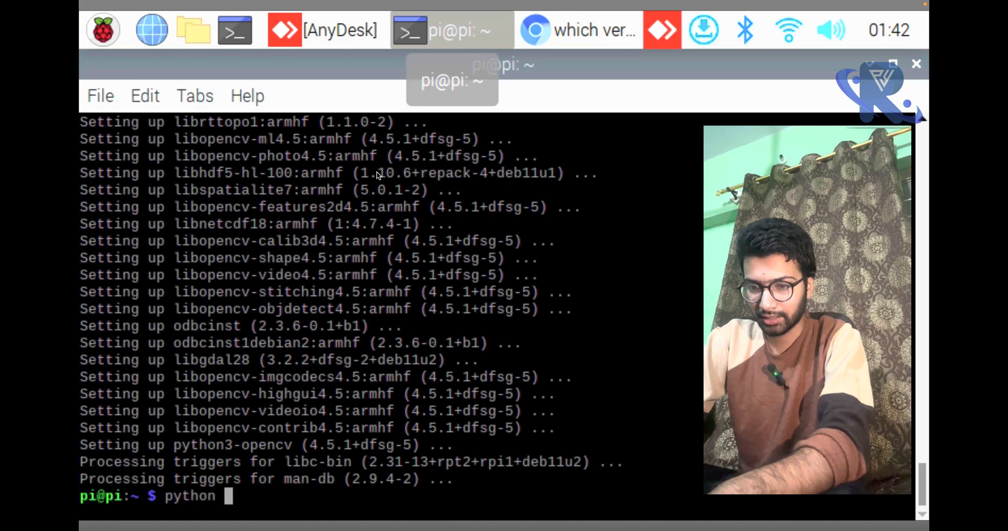
{"action": "key", "text": "Return"}
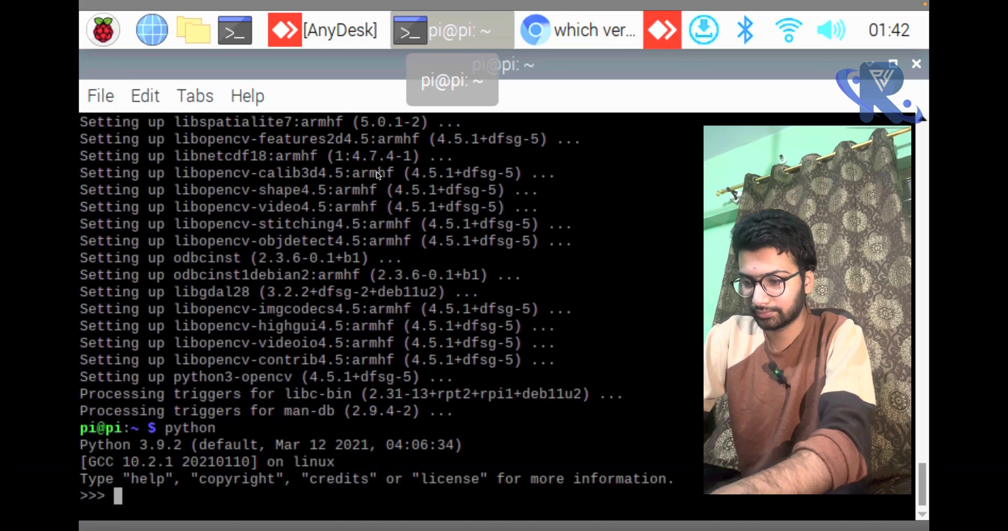
{"action": "type", "text": "import cv2"}
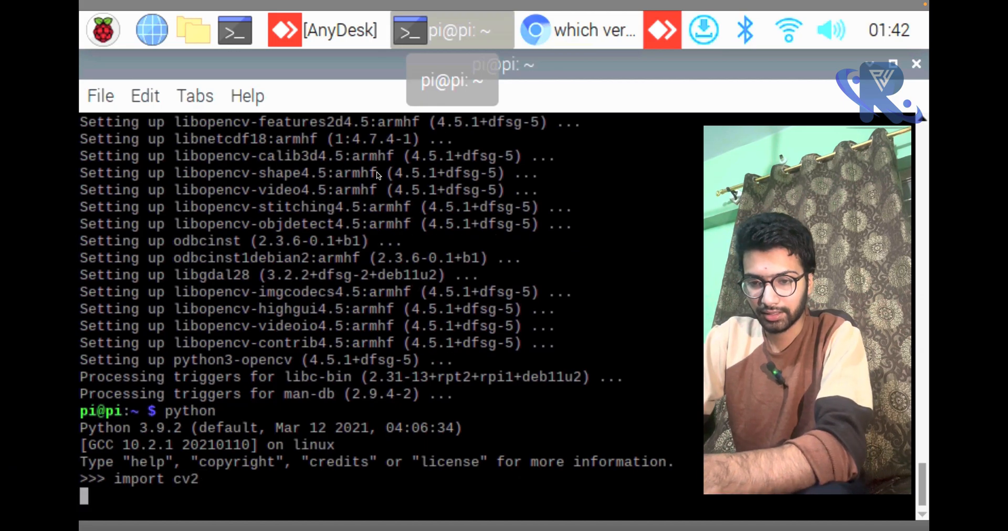
{"action": "key", "text": "Return"}
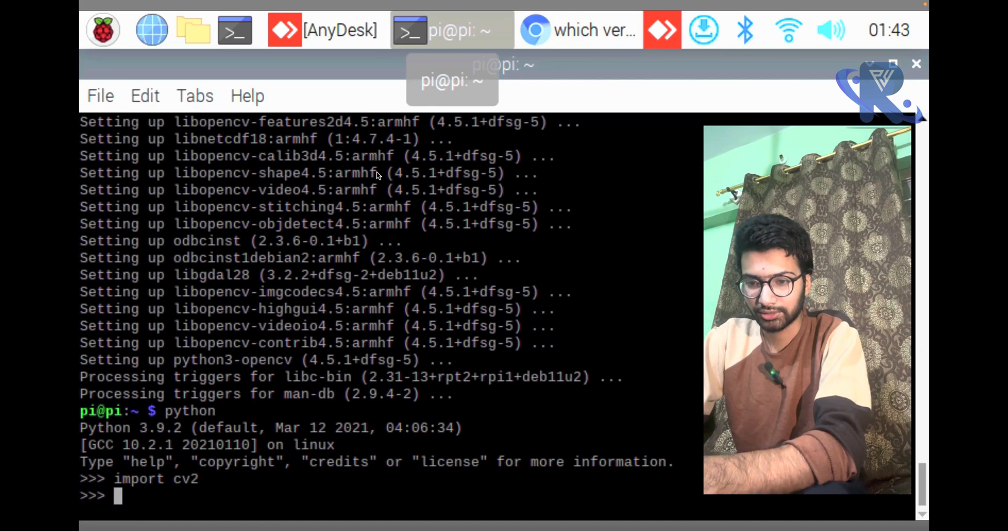
{"action": "type", "text": "cv2.__"}
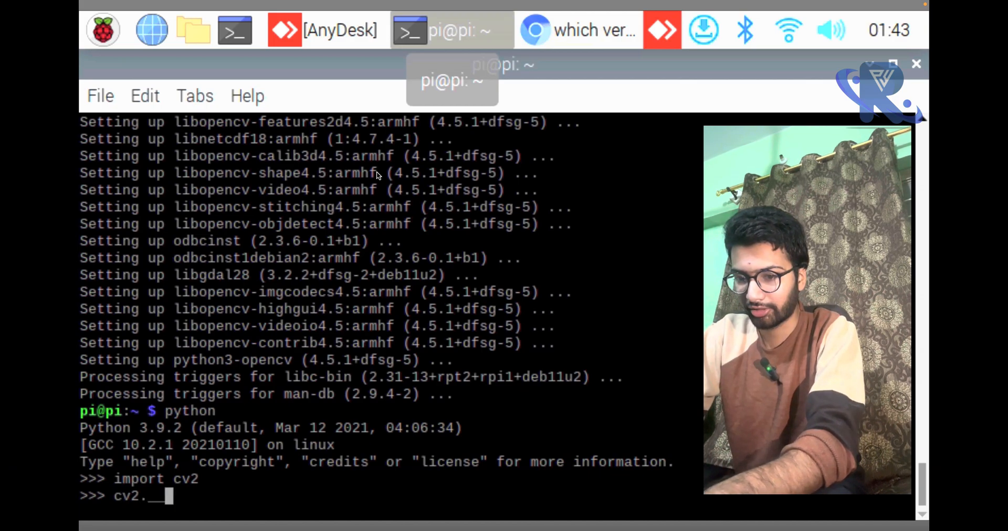
{"action": "type", "text": "version"}
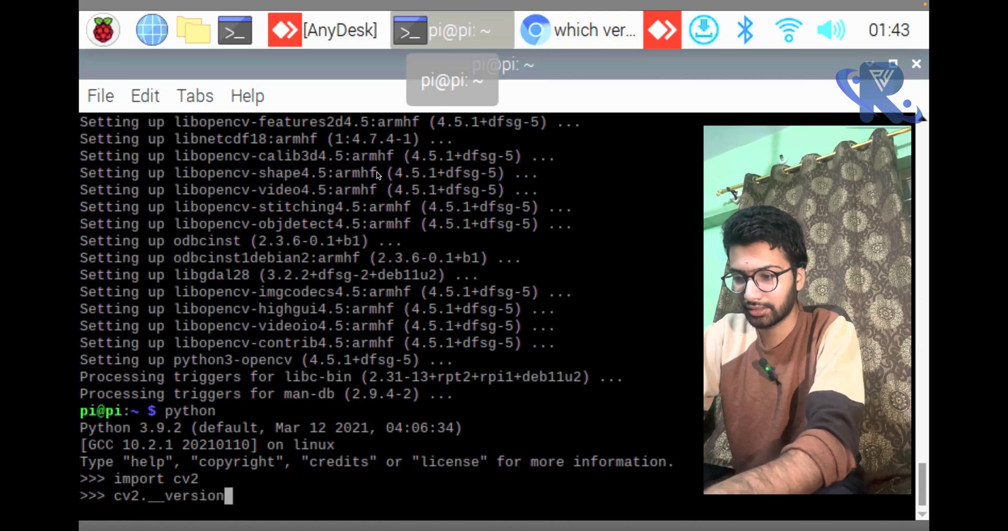
{"action": "key", "text": "Return"}
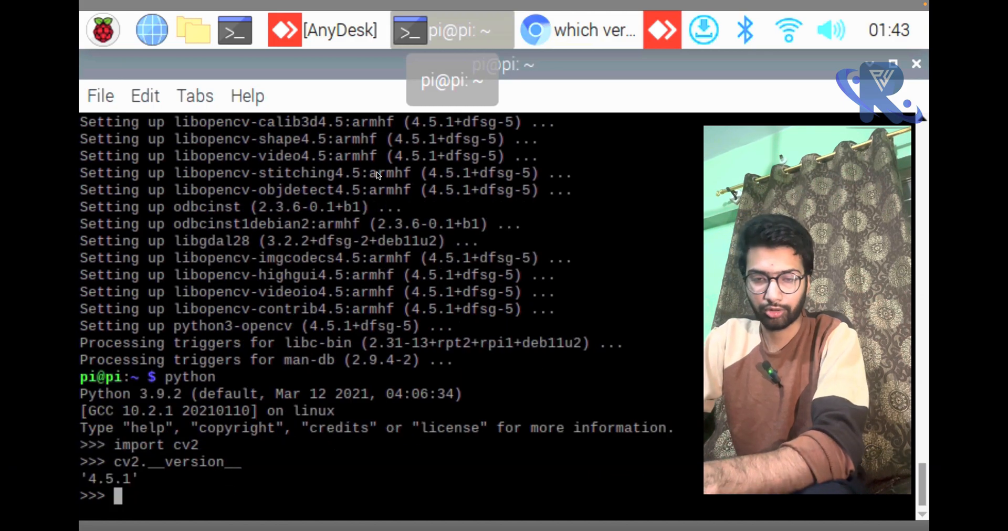